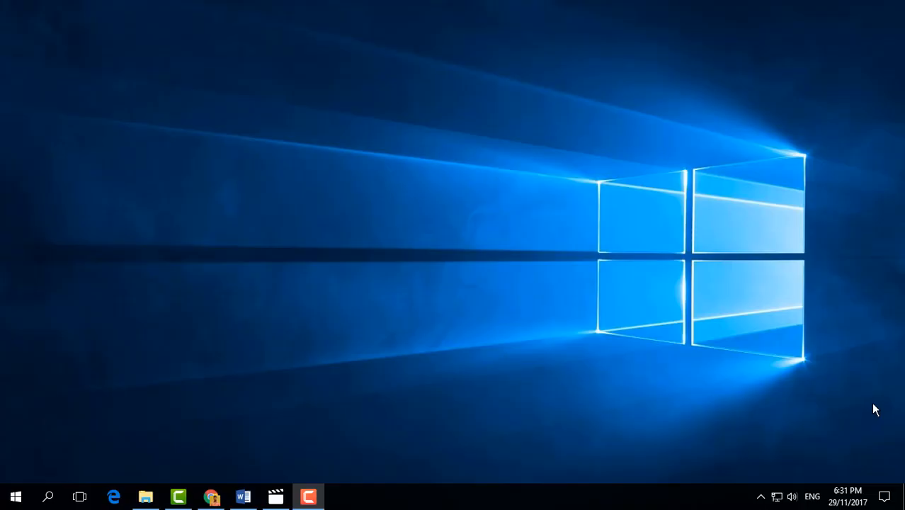
Step: Bring up the Word document with the red computer-tips paragraph and maximize it
click(244, 496)
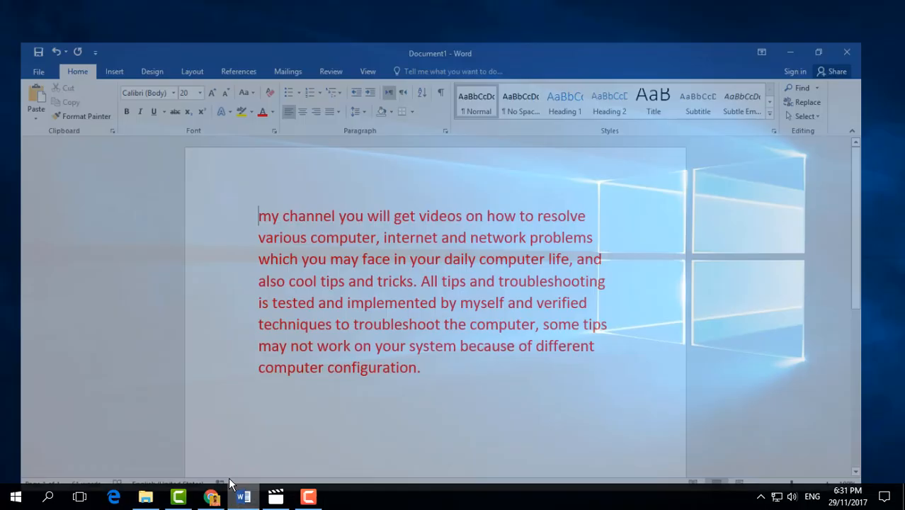
click(819, 51)
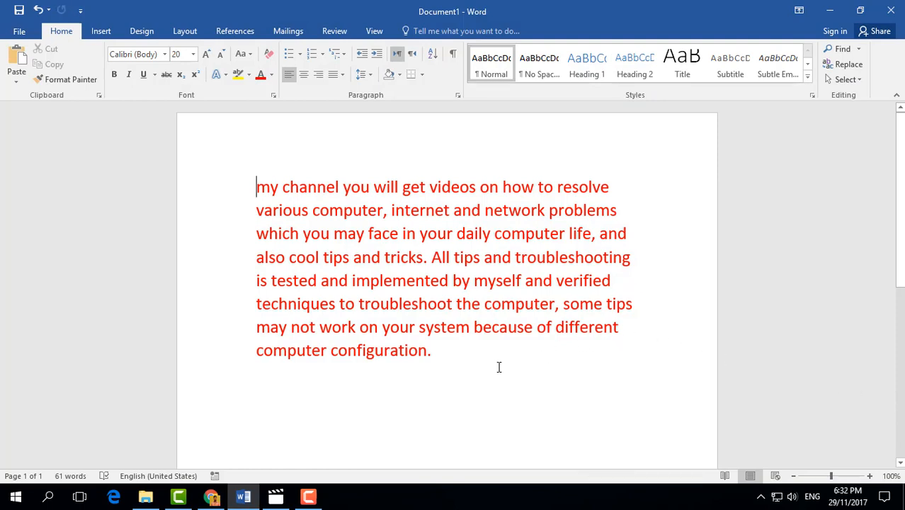
mouse_move(368, 218)
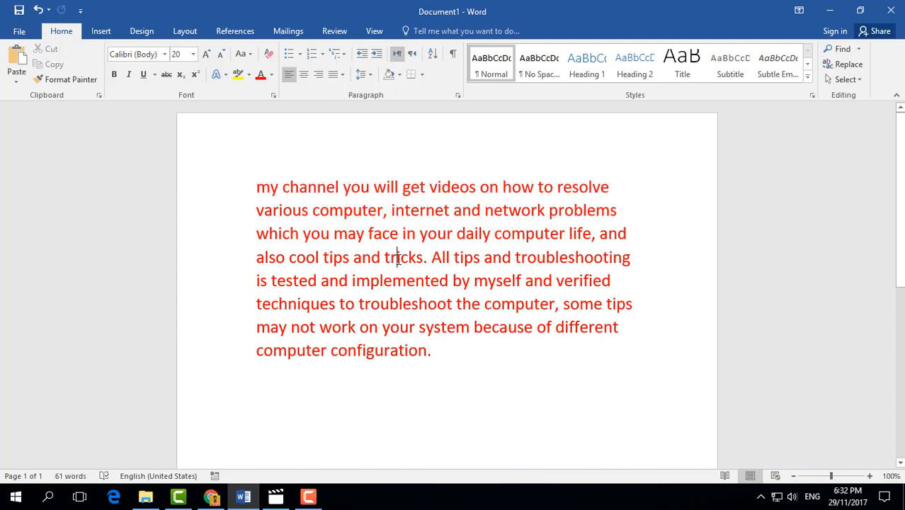
mouse_move(161, 195)
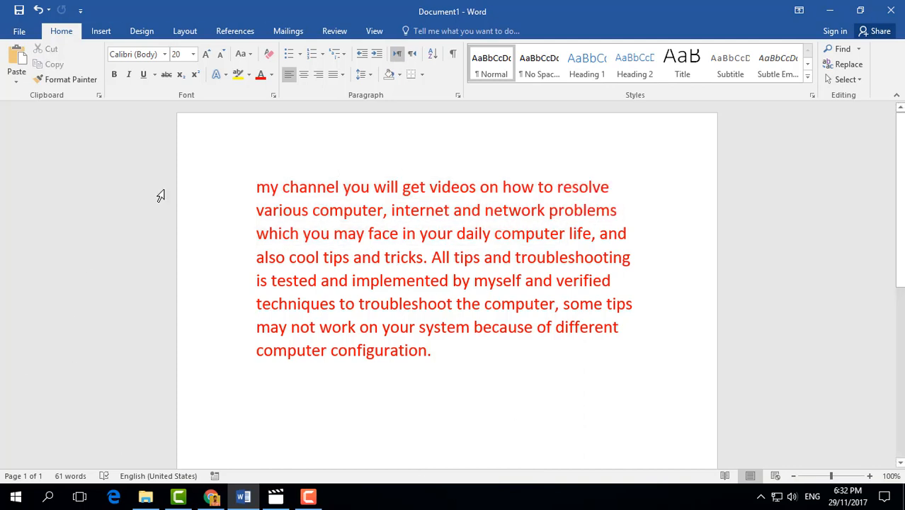
mouse_move(581, 289)
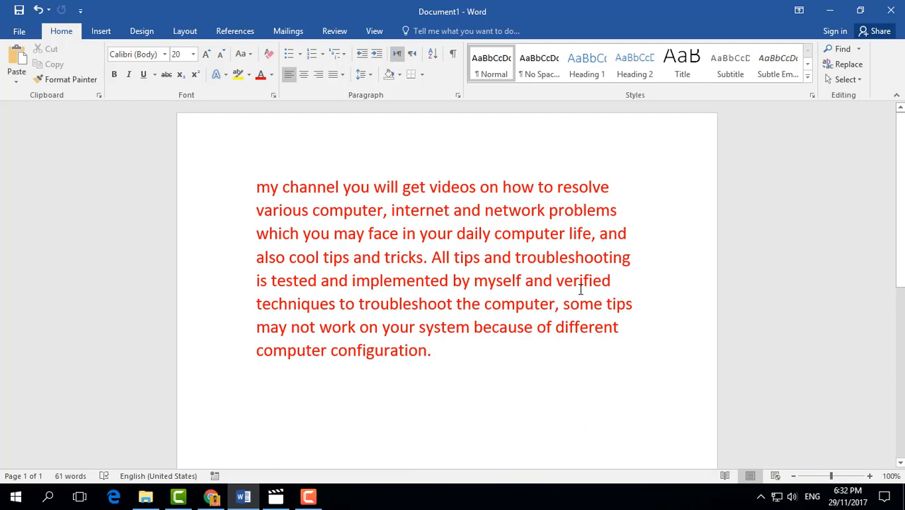
Step: Select all the document text with Ctrl+A and copy the red paragraph
key(ctrl+a)
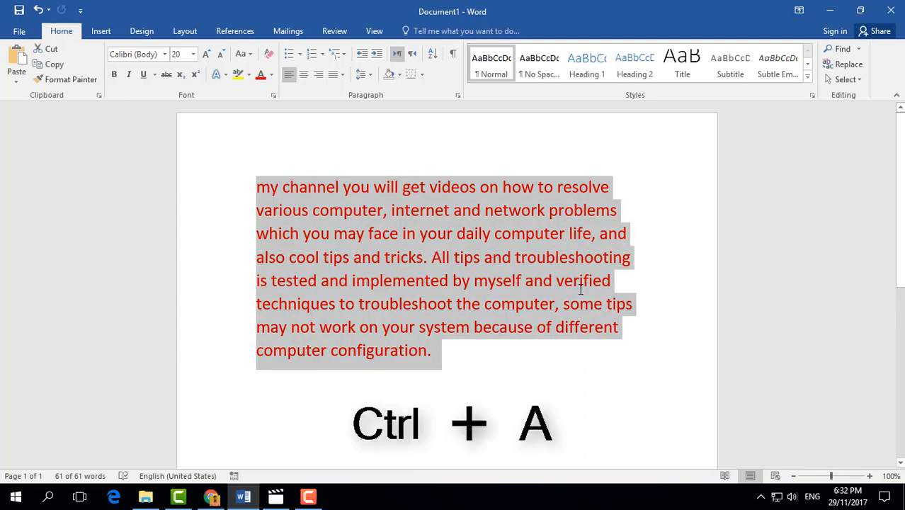
mouse_move(393, 34)
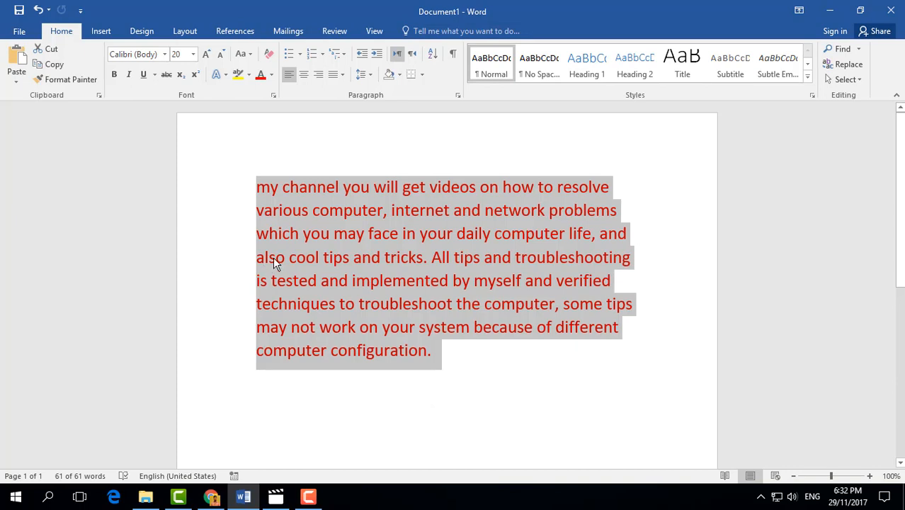
mouse_move(331, 209)
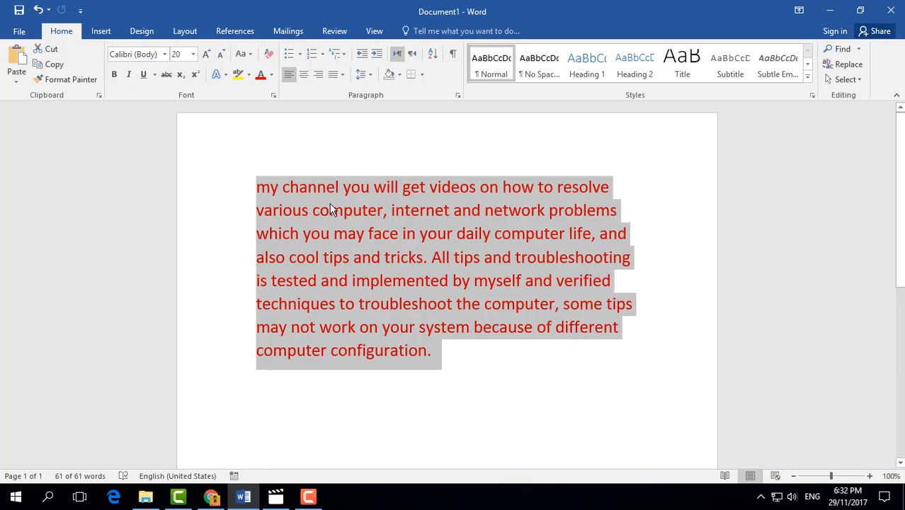
right_click(328, 210)
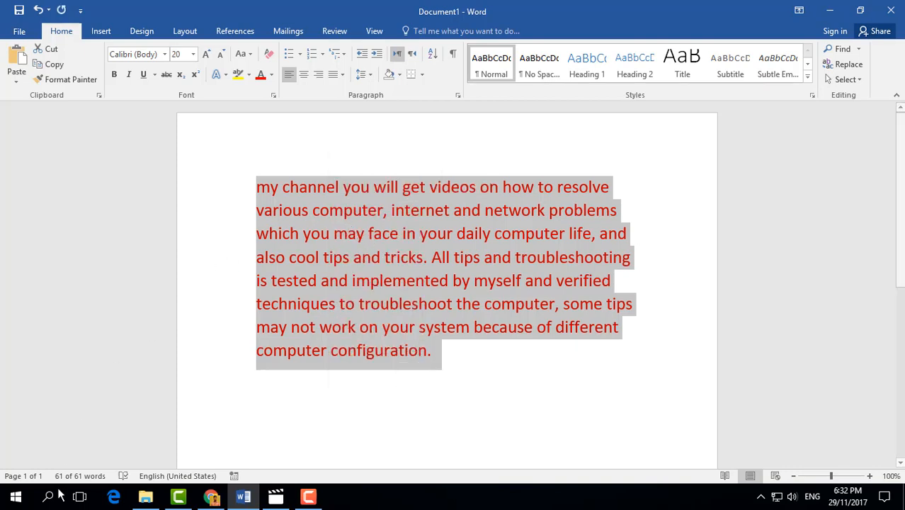
Step: Search Windows for 'paint' and launch the Paint desktop app
click(48, 496)
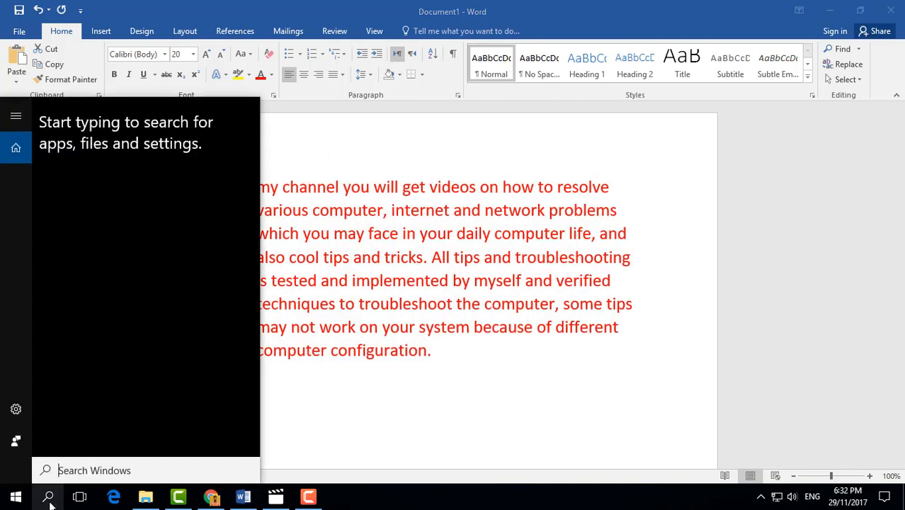
text(paint)
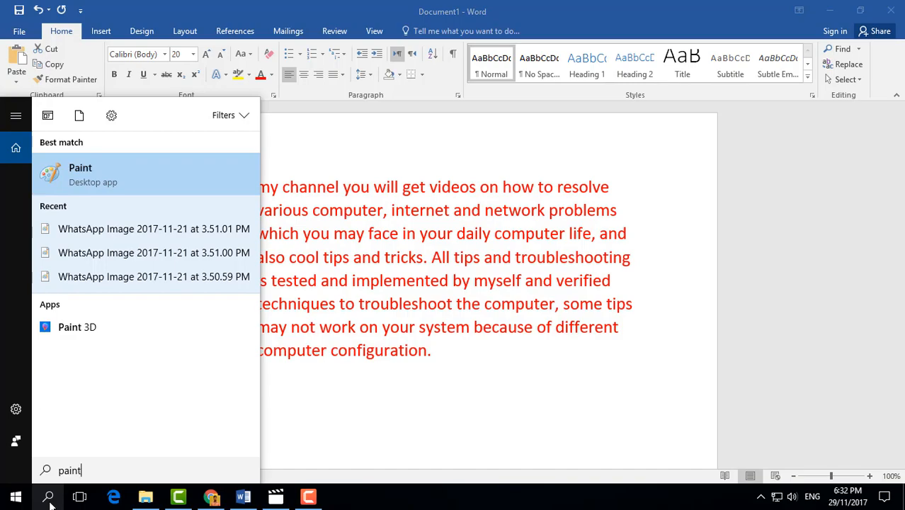
click(81, 174)
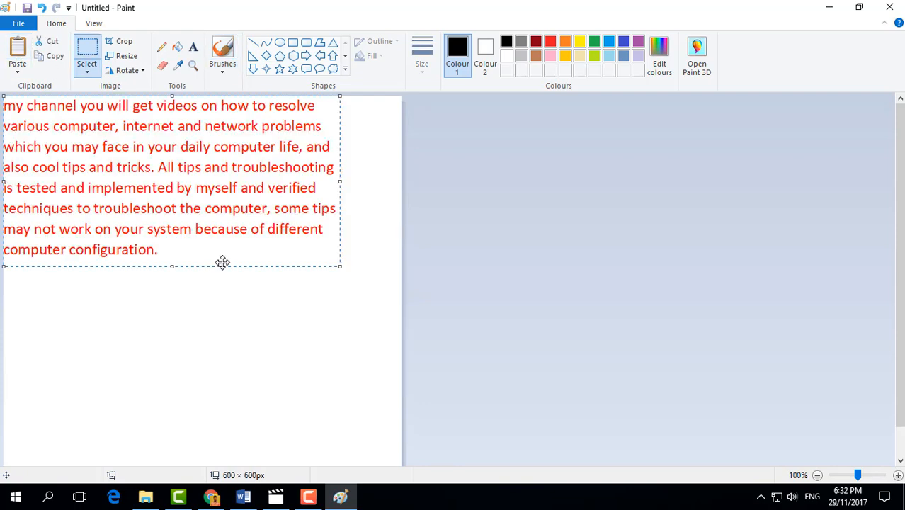
mouse_move(141, 65)
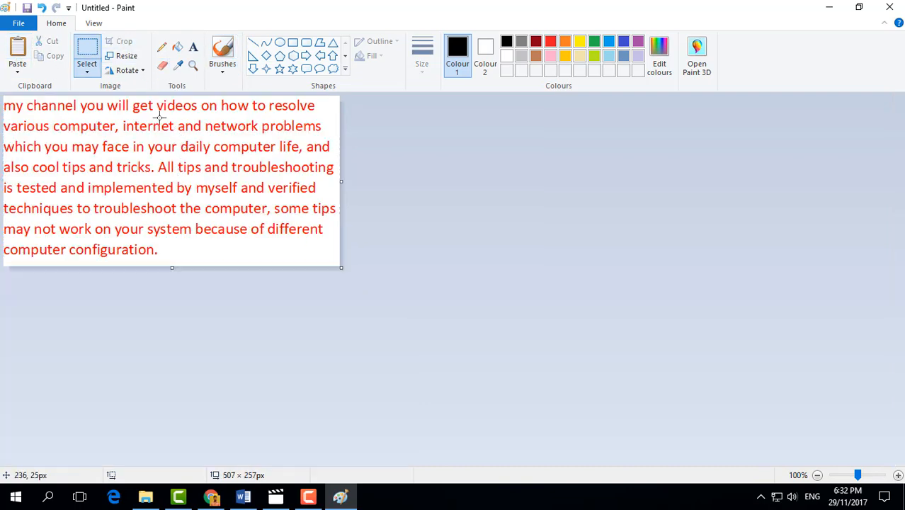
mouse_move(282, 257)
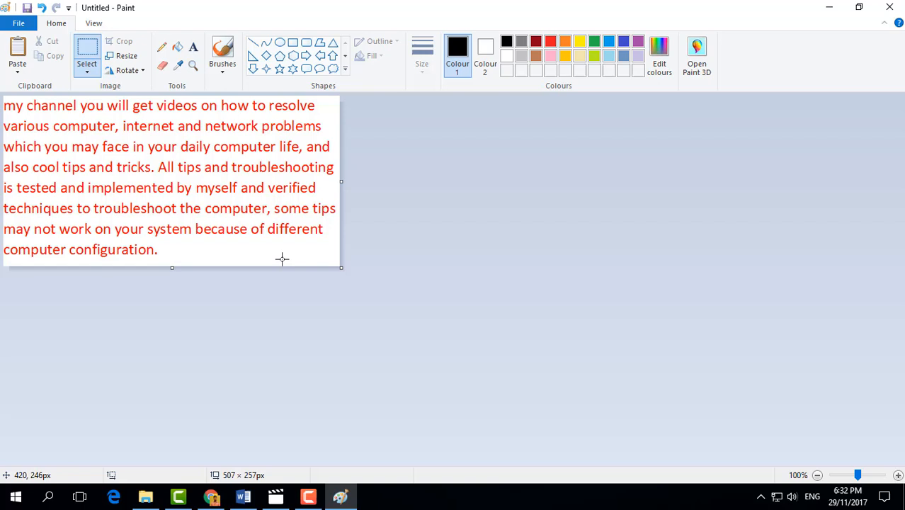
mouse_move(383, 324)
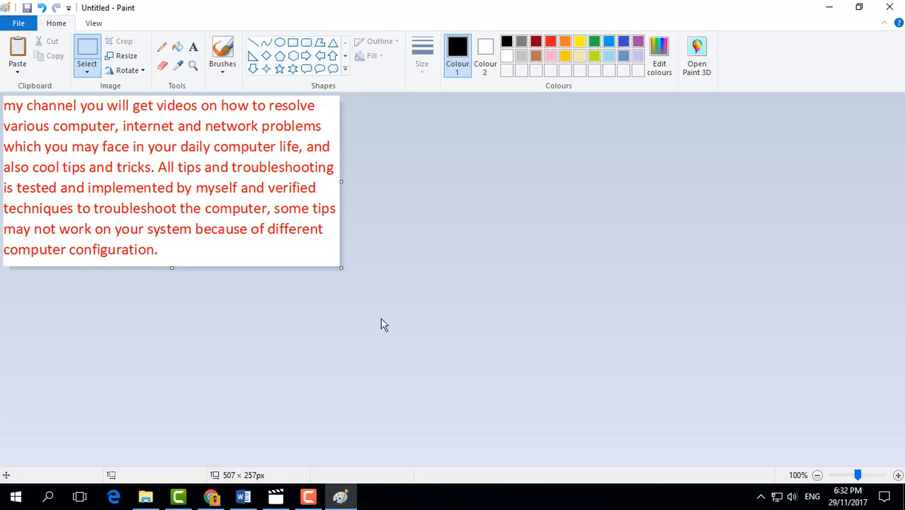
Step: Save the image as a JPEG picture named 'Bakground' on the Desktop
click(18, 22)
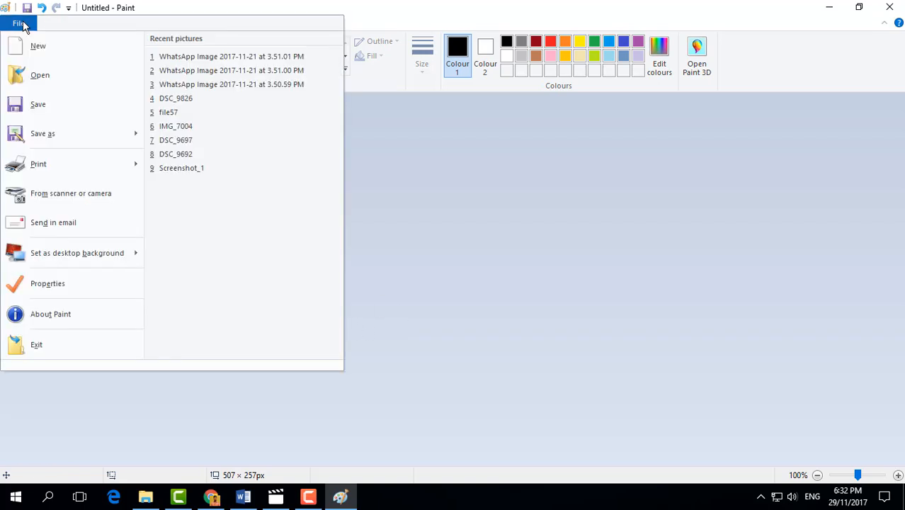
click(43, 133)
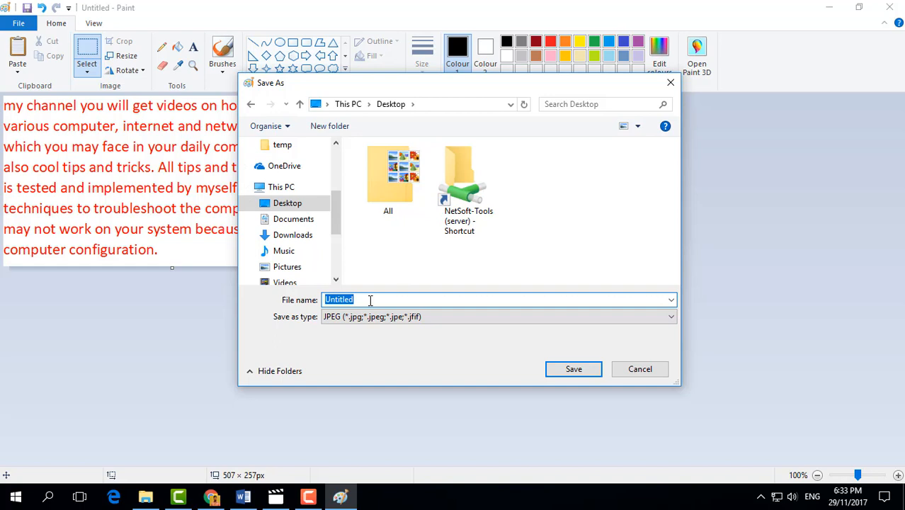
text(Bakgroun)
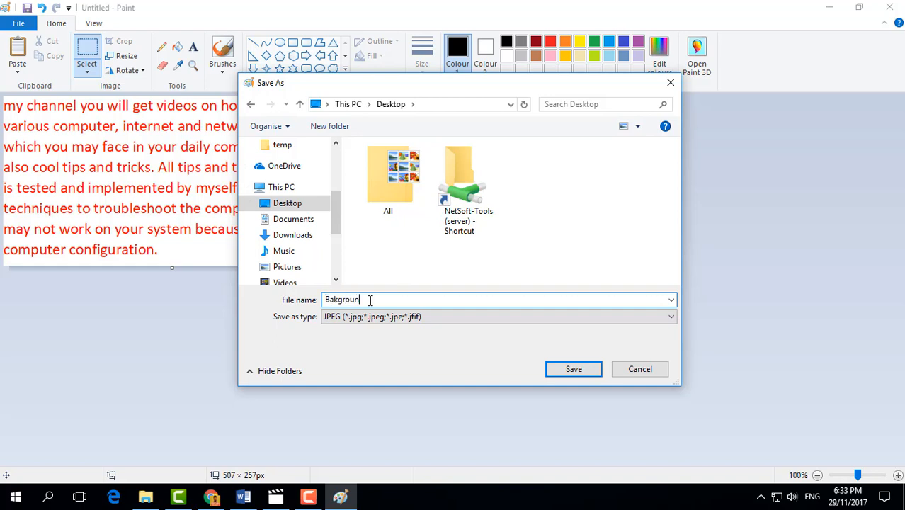
click(574, 369)
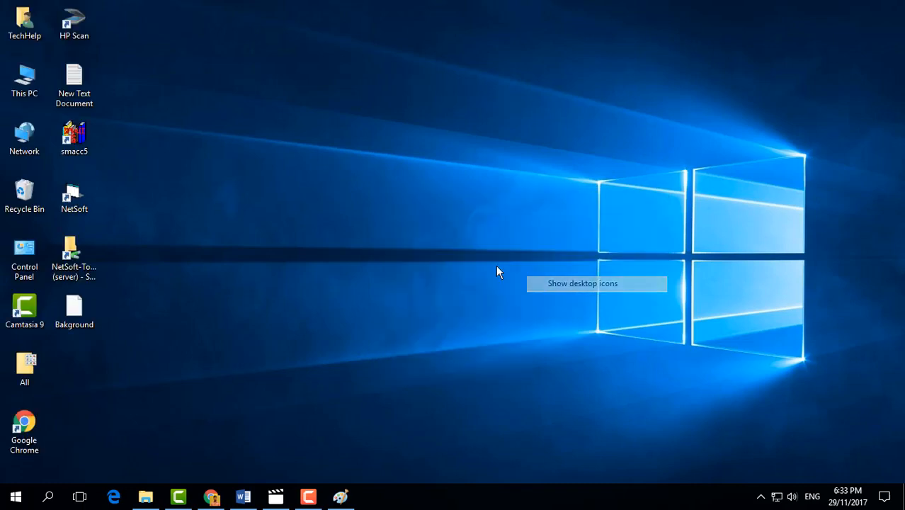
mouse_move(74, 312)
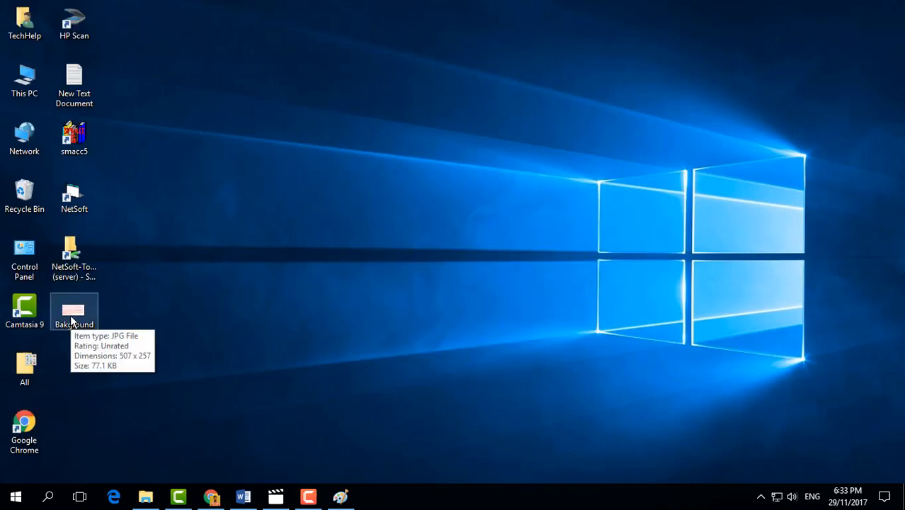
Step: Set the Bakground JPEG on the desktop as the desktop background
right_click(74, 310)
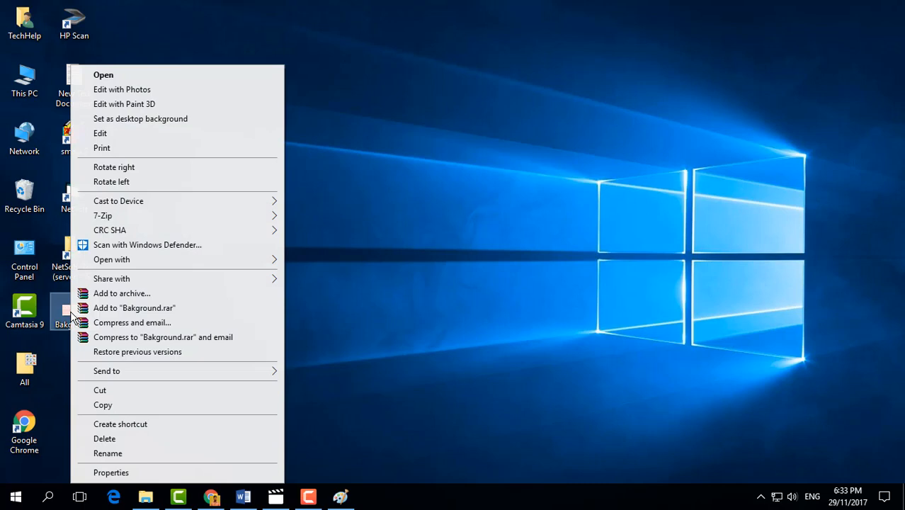
mouse_move(126, 119)
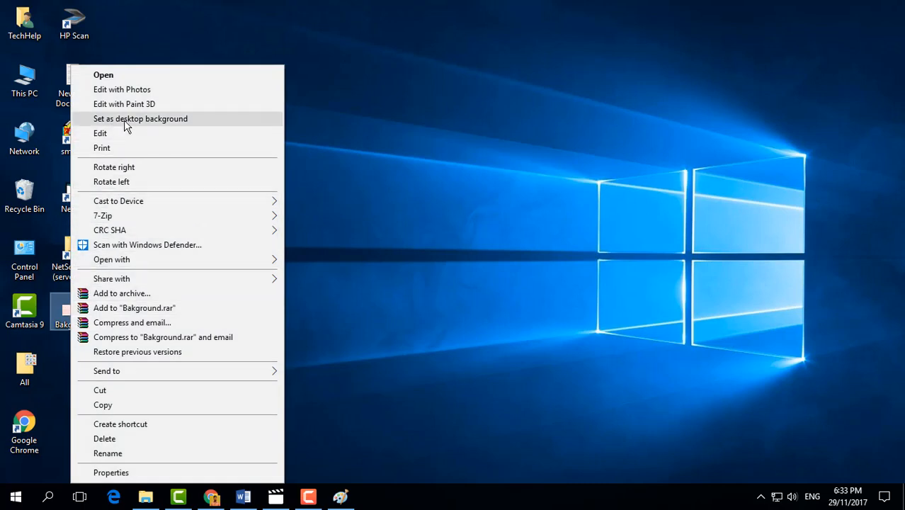
click(140, 119)
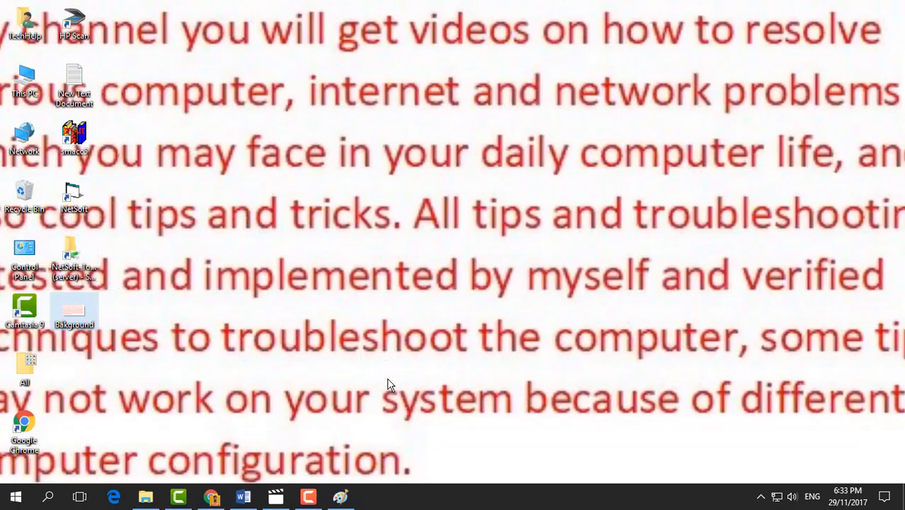
mouse_move(269, 68)
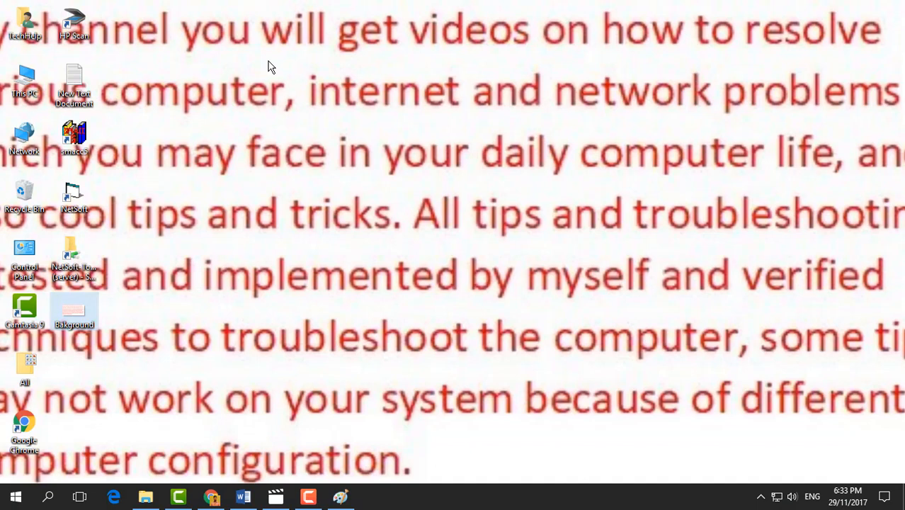
mouse_move(423, 218)
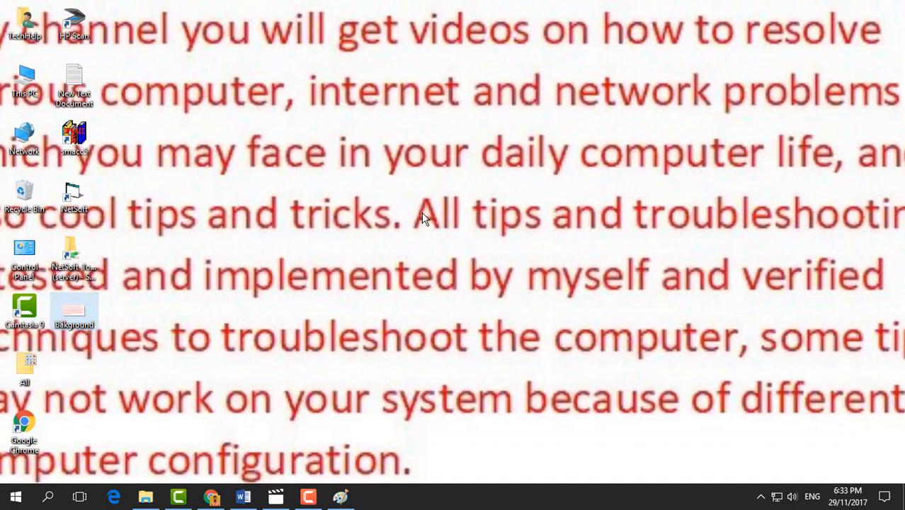